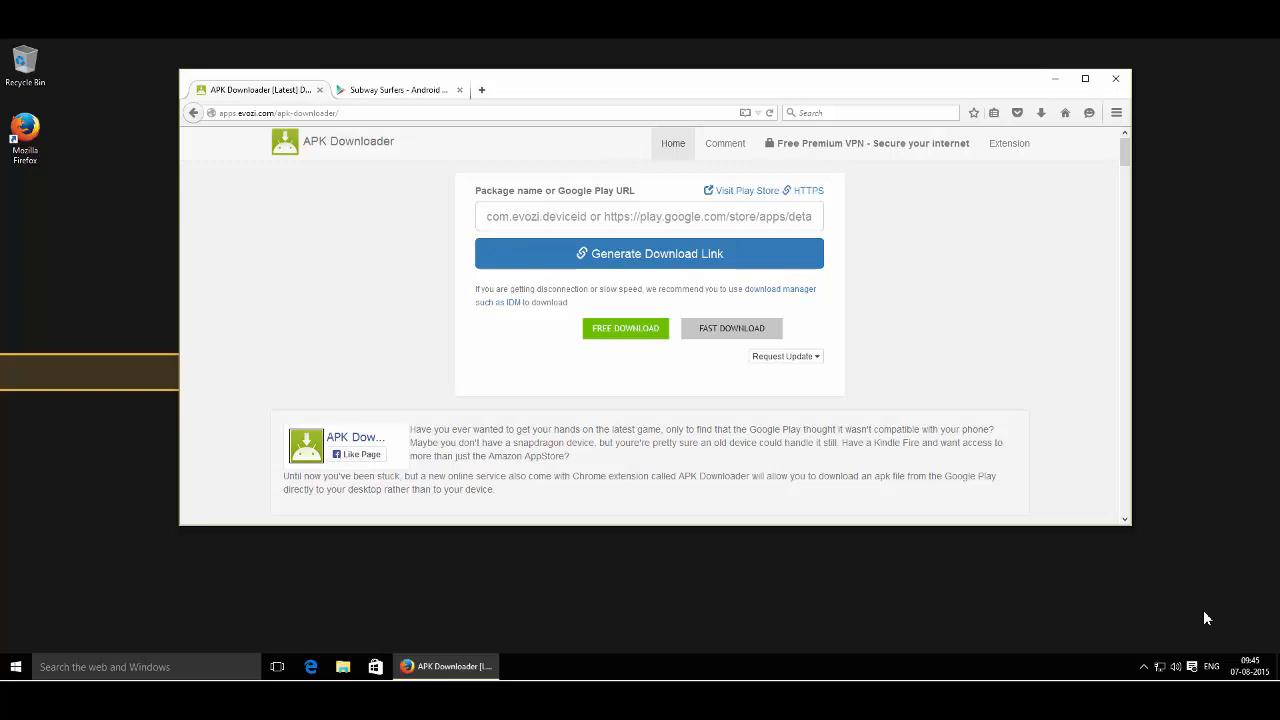
{"action": "mouse_move", "coordinate": [1183, 600]}
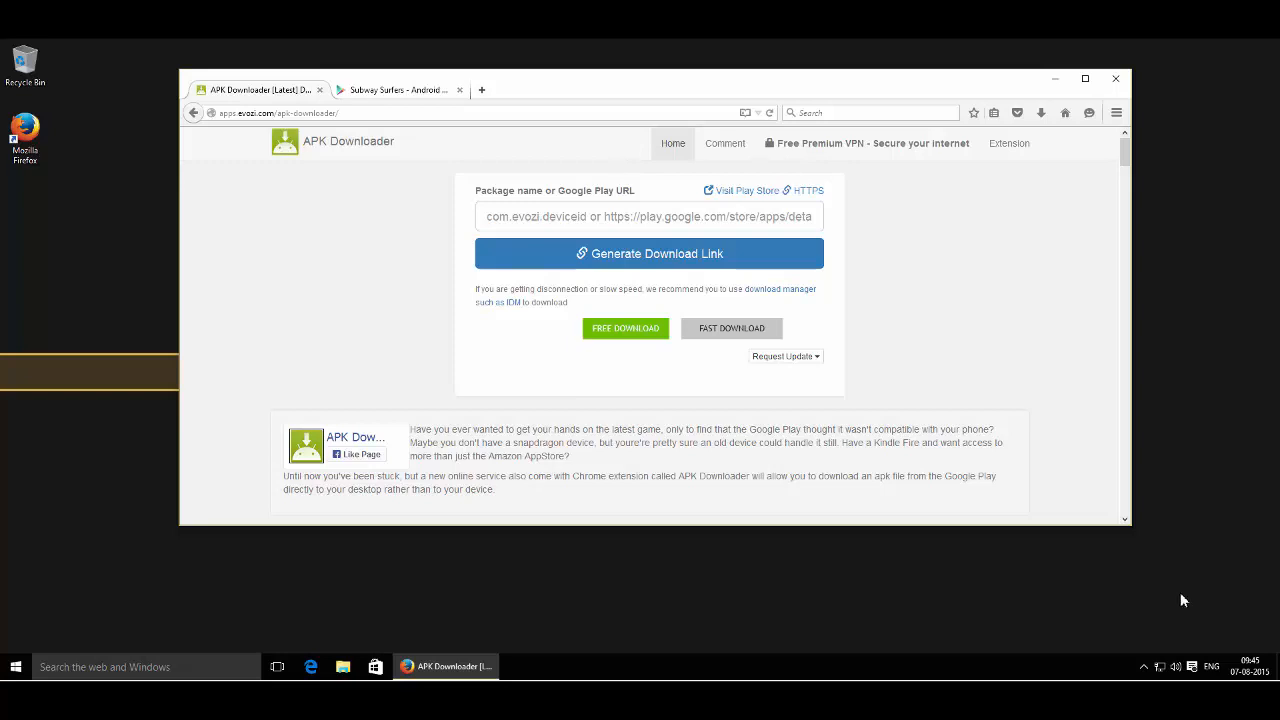
Step: Switch to the Subway Surfers Google Play listing tab in Firefox
{"action": "left_click", "coordinate": [398, 90]}
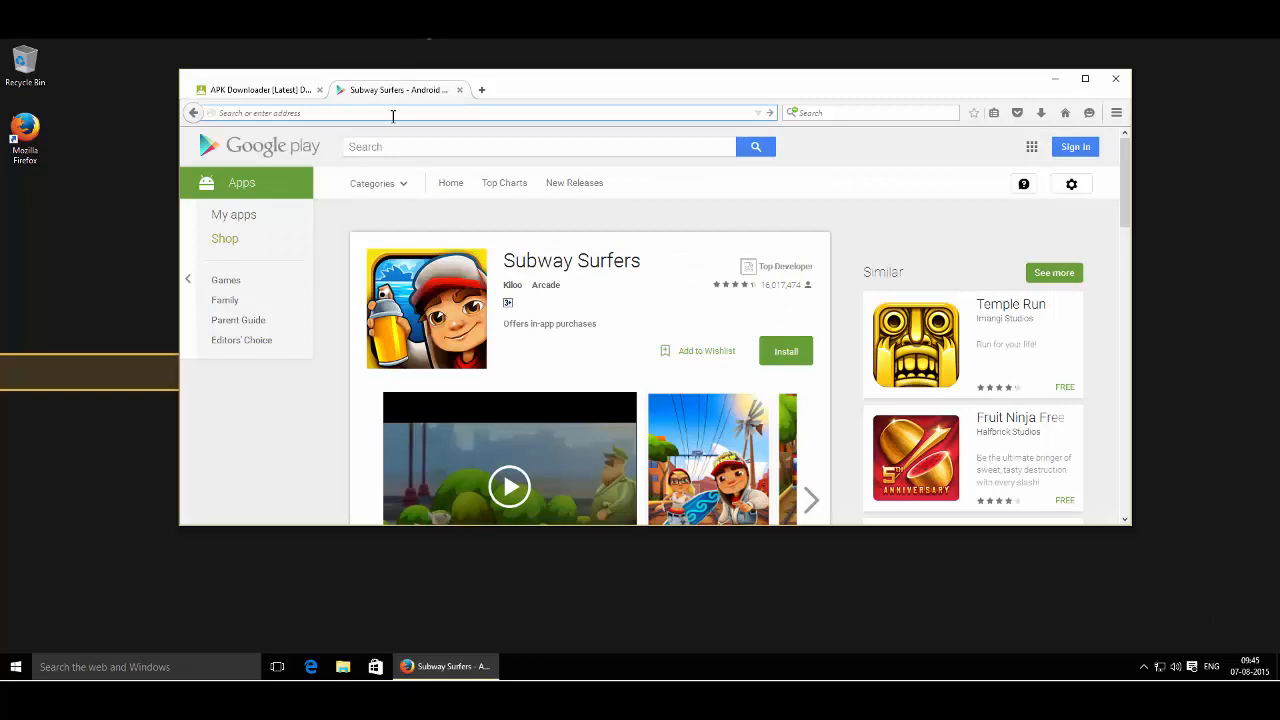
Step: Copy the Subway Surfers Play Store URL (com.kiloo.subwaysurf) from the address bar
{"action": "left_click", "coordinate": [400, 112]}
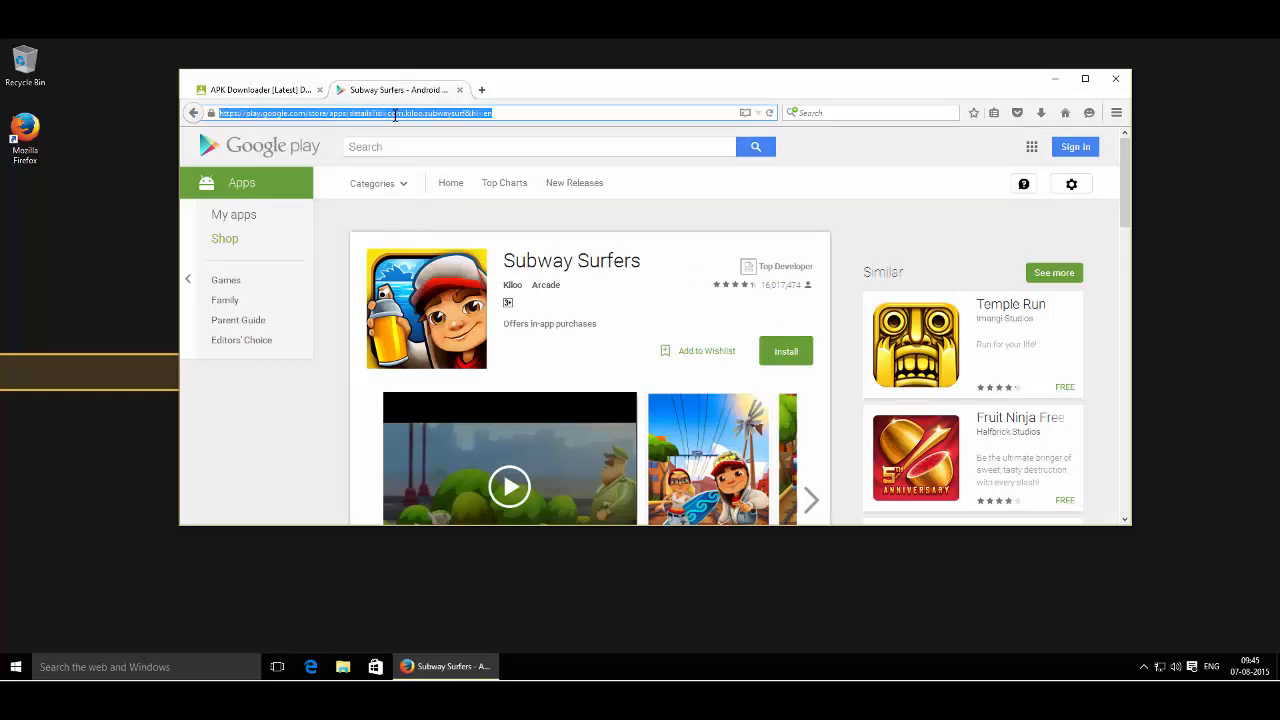
{"action": "left_click", "coordinate": [258, 90]}
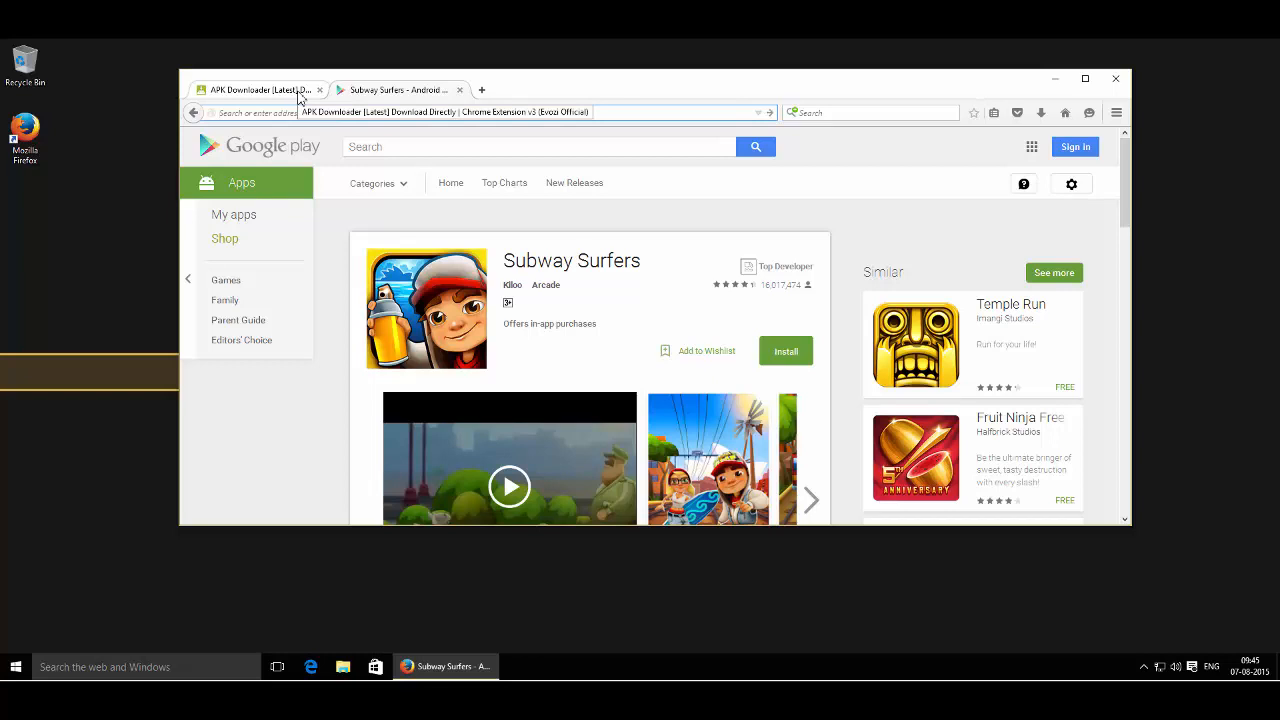
Step: Back in APK Downloader, generate the download link from the pasted Subway Surfers URL
{"action": "left_click", "coordinate": [258, 89]}
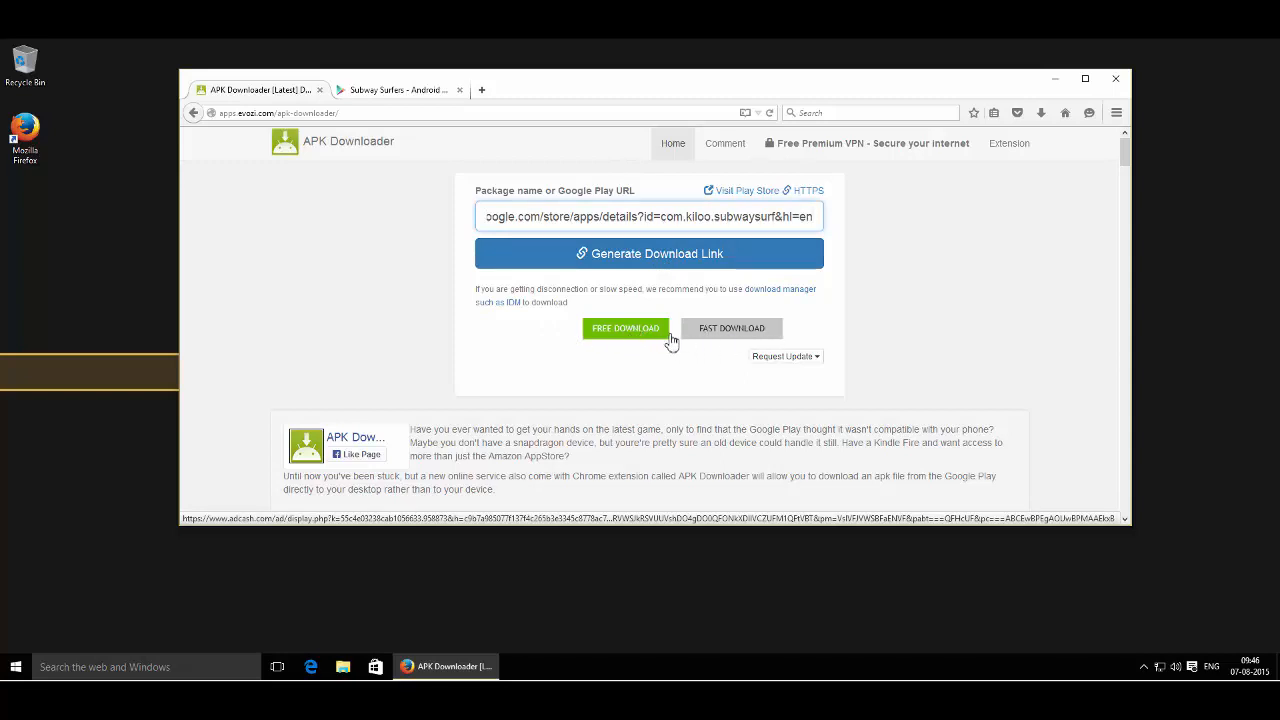
{"action": "mouse_move", "coordinate": [672, 285]}
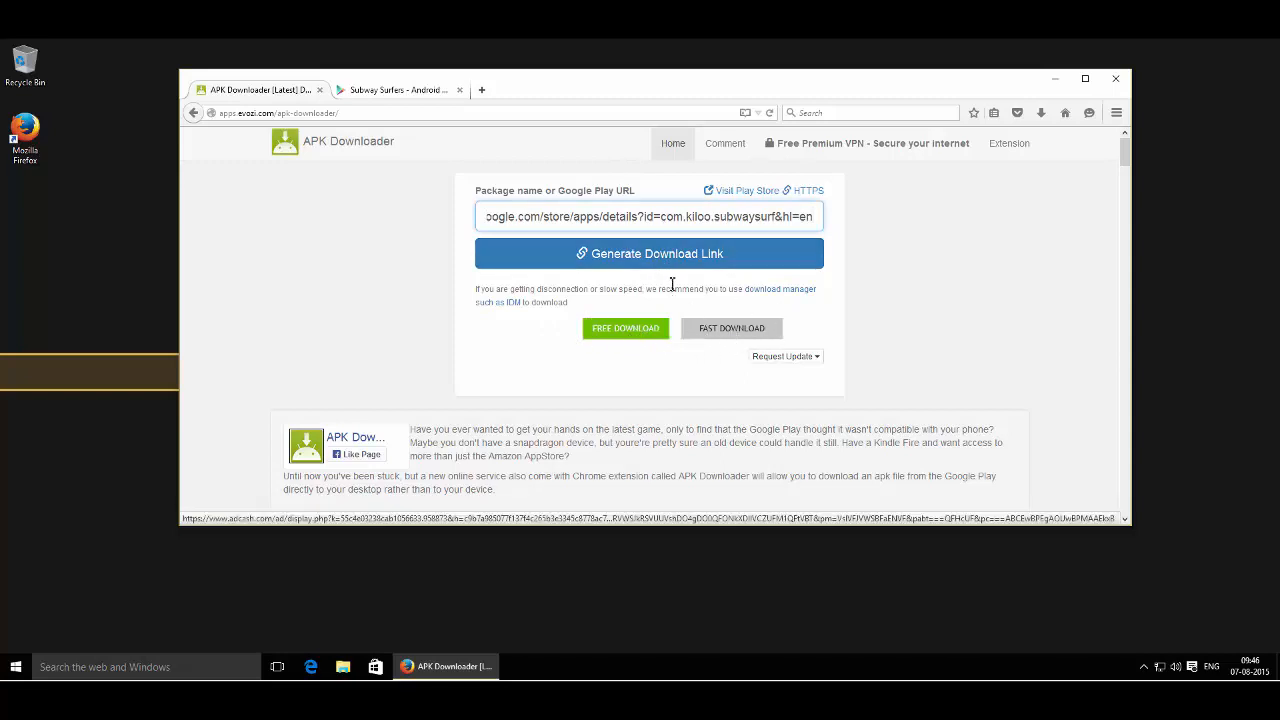
{"action": "left_click", "coordinate": [648, 253]}
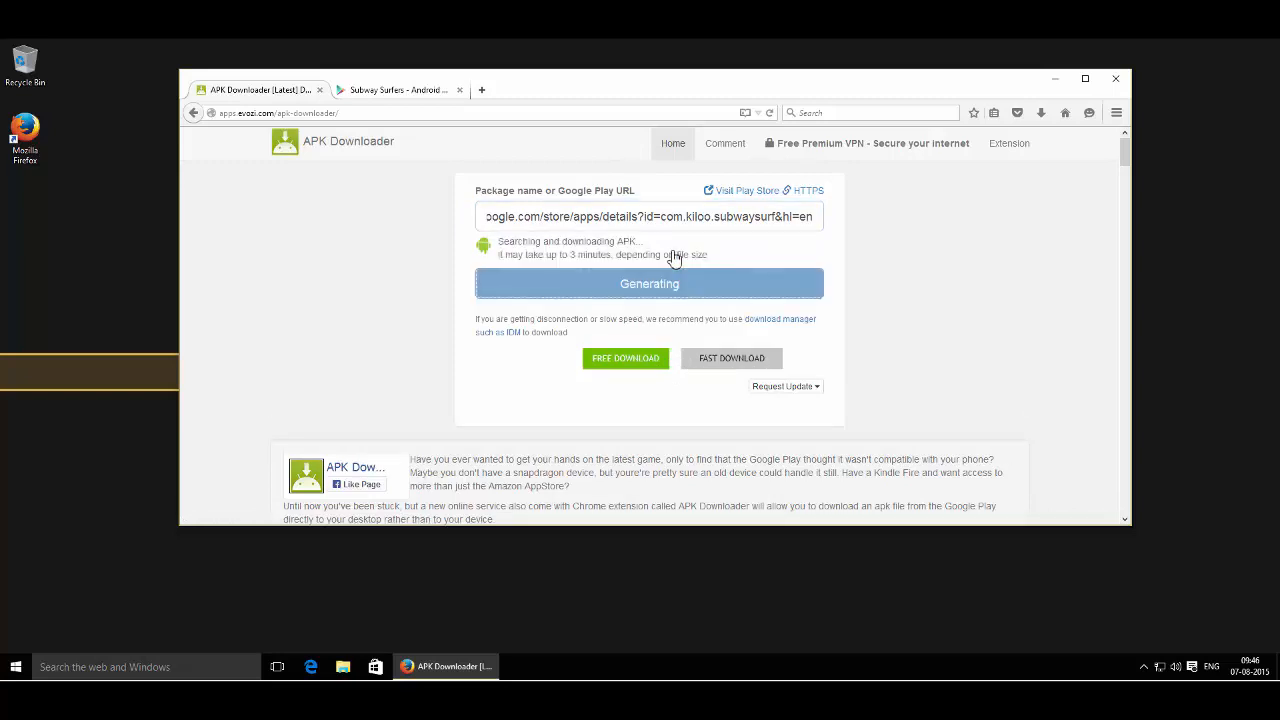
Step: Download com.kiloo.subwaysurf (40.6 MB), choosing Save File in Firefox's dialog
{"action": "left_click", "coordinate": [649, 283]}
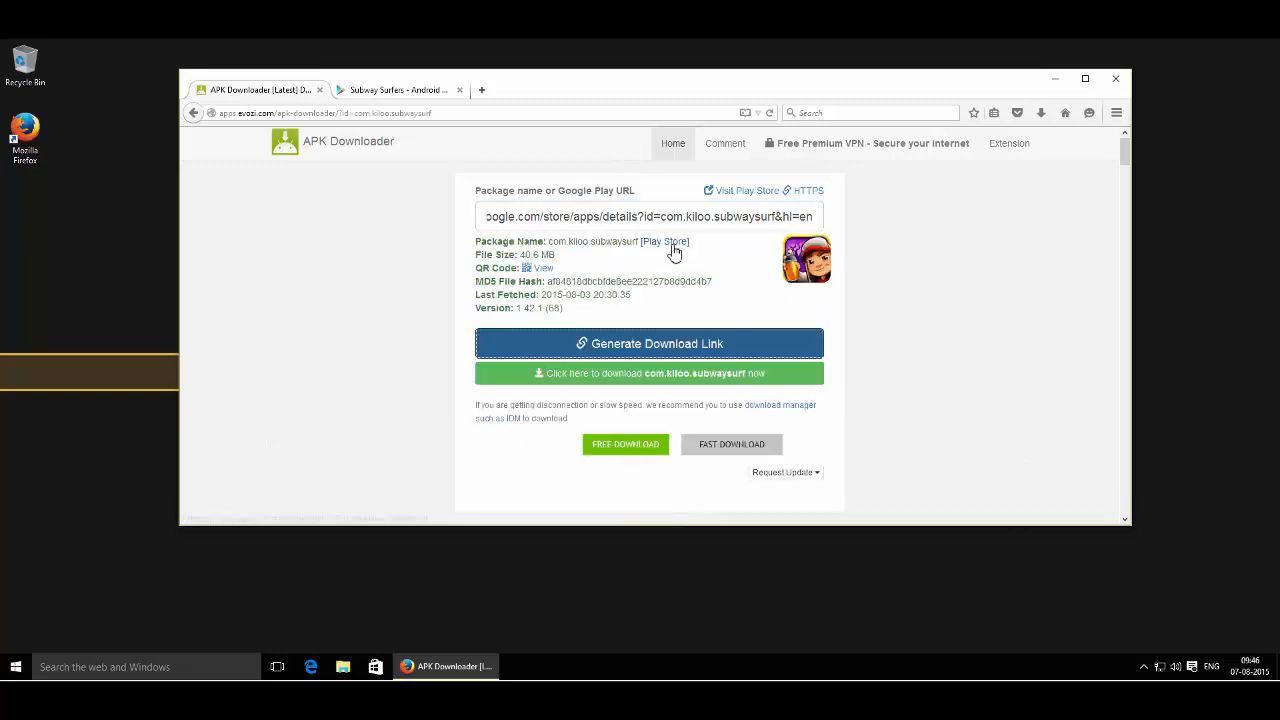
{"action": "mouse_move", "coordinate": [688, 343]}
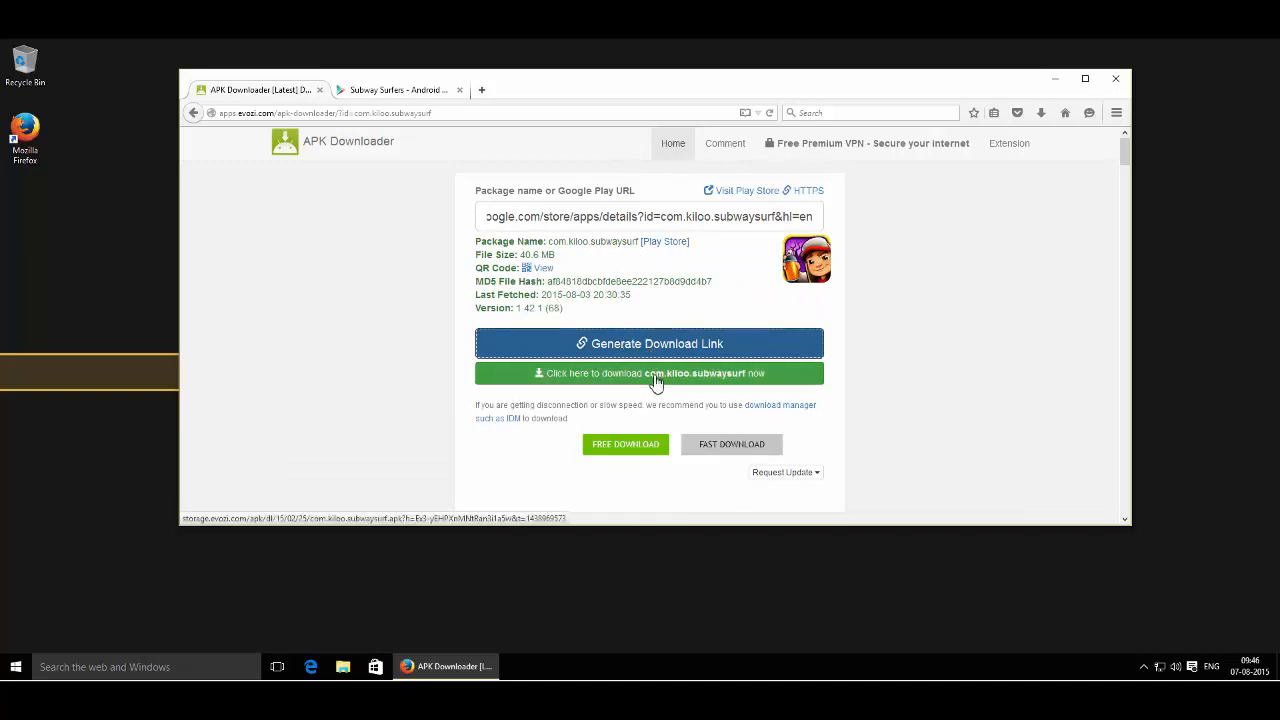
{"action": "mouse_move", "coordinate": [743, 383]}
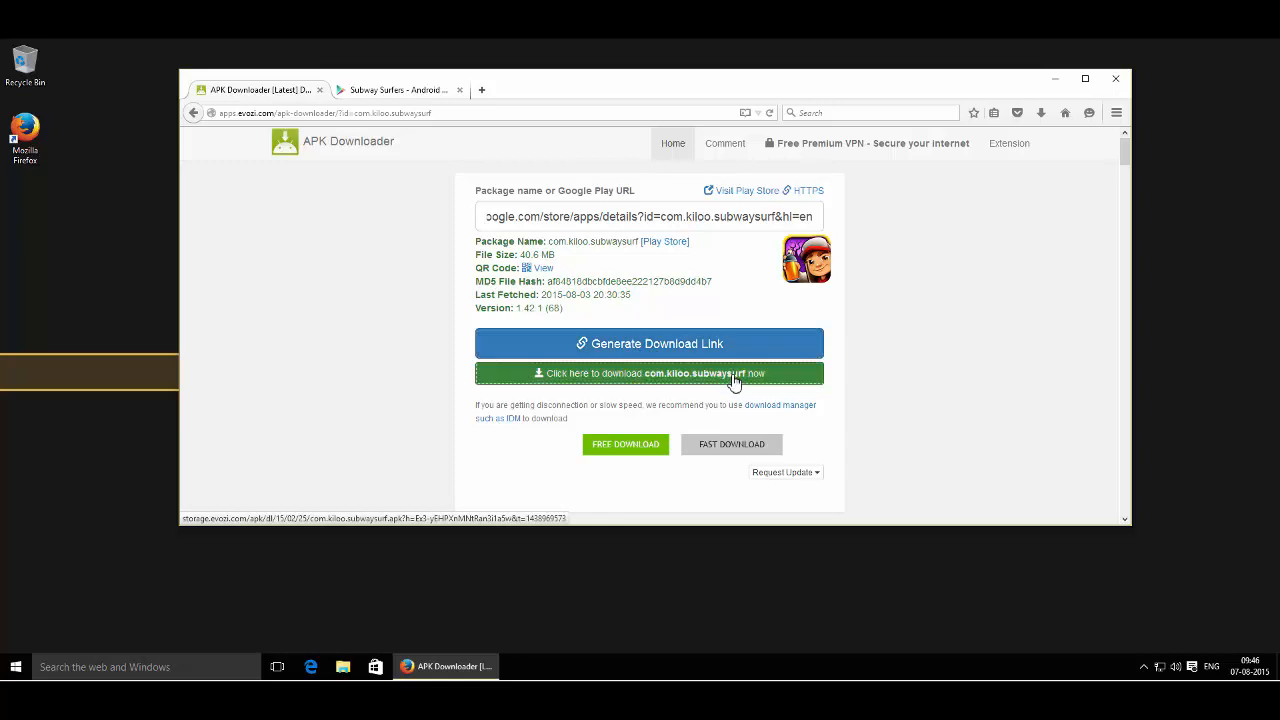
{"action": "left_click", "coordinate": [649, 373]}
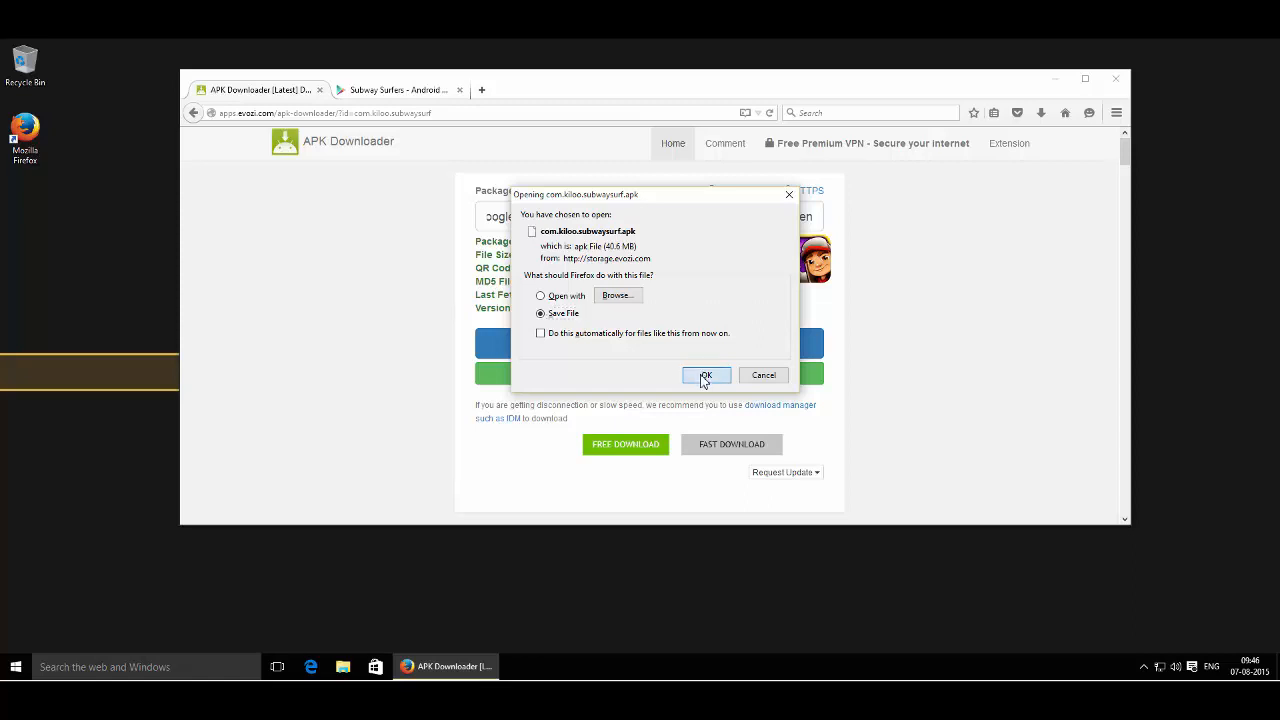
{"action": "left_click", "coordinate": [706, 375]}
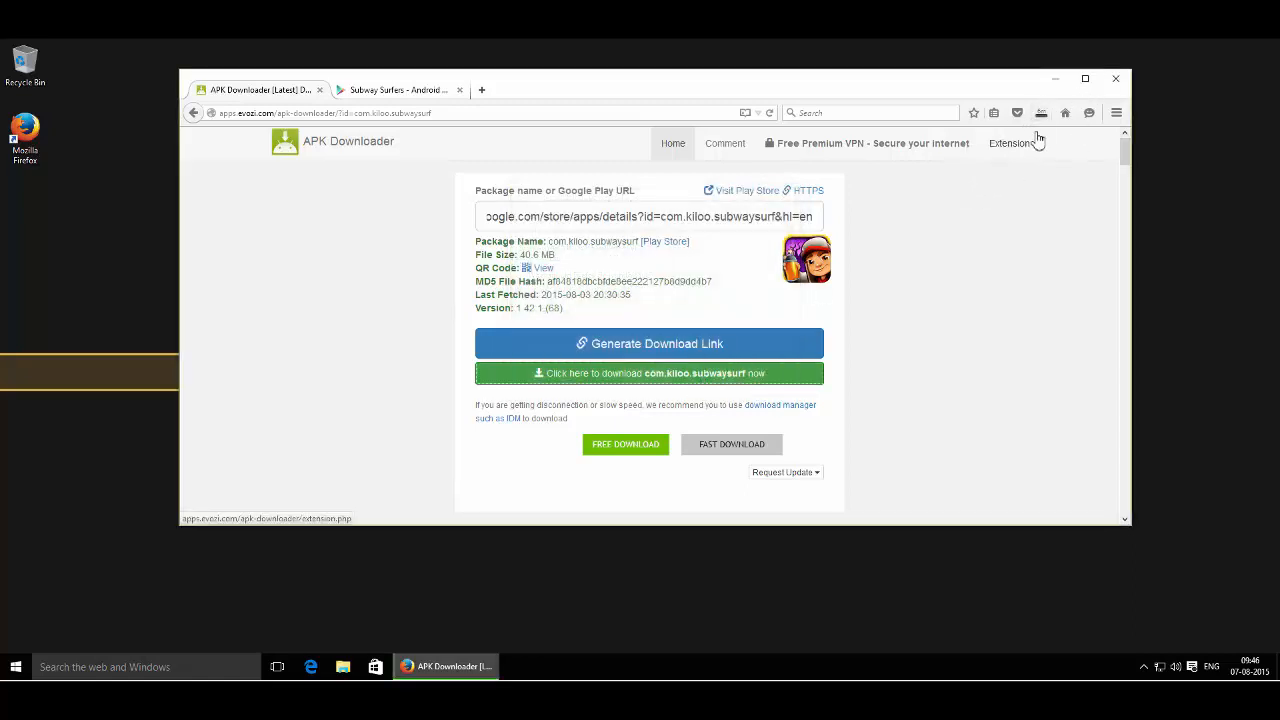
{"action": "mouse_move", "coordinate": [1041, 112]}
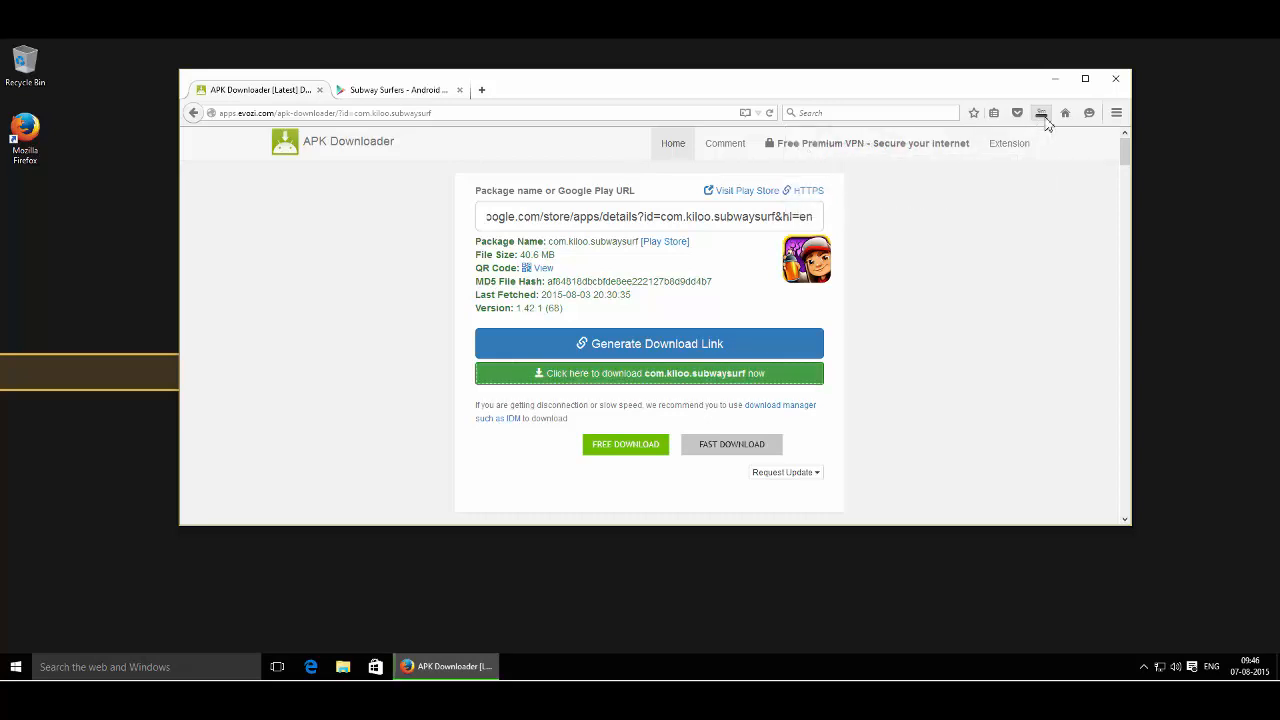
{"action": "mouse_move", "coordinate": [1046, 153]}
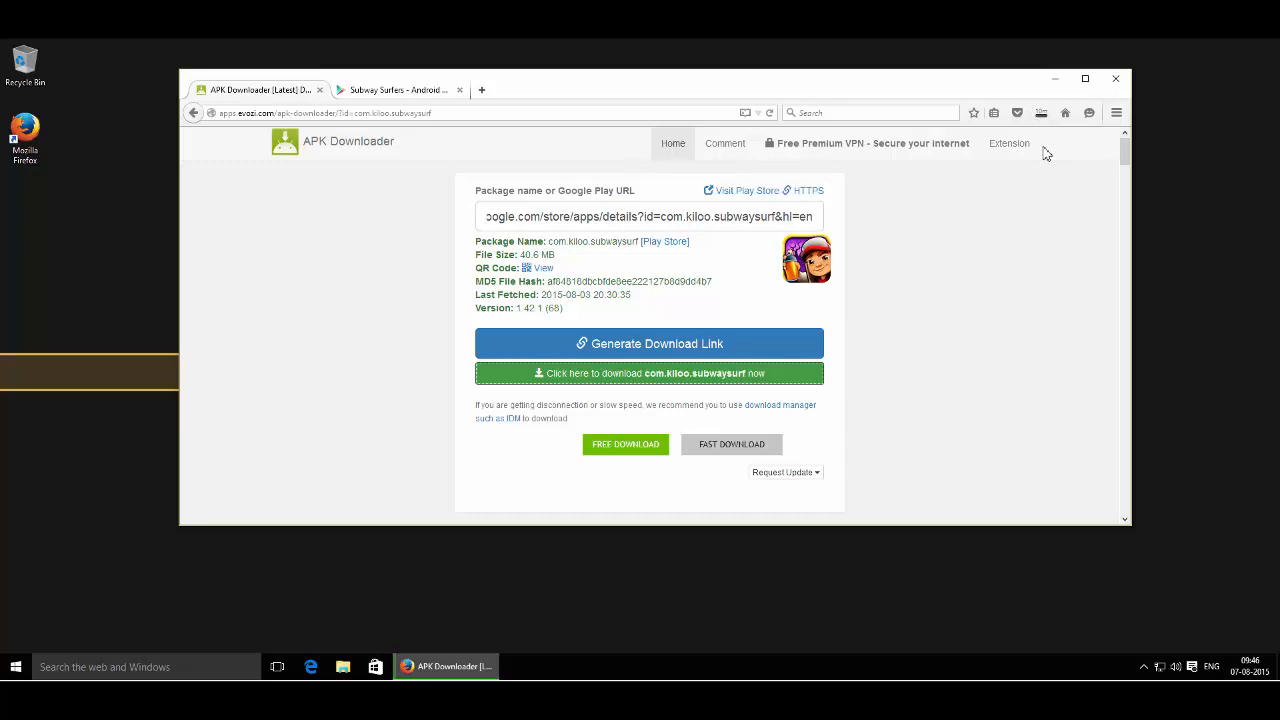